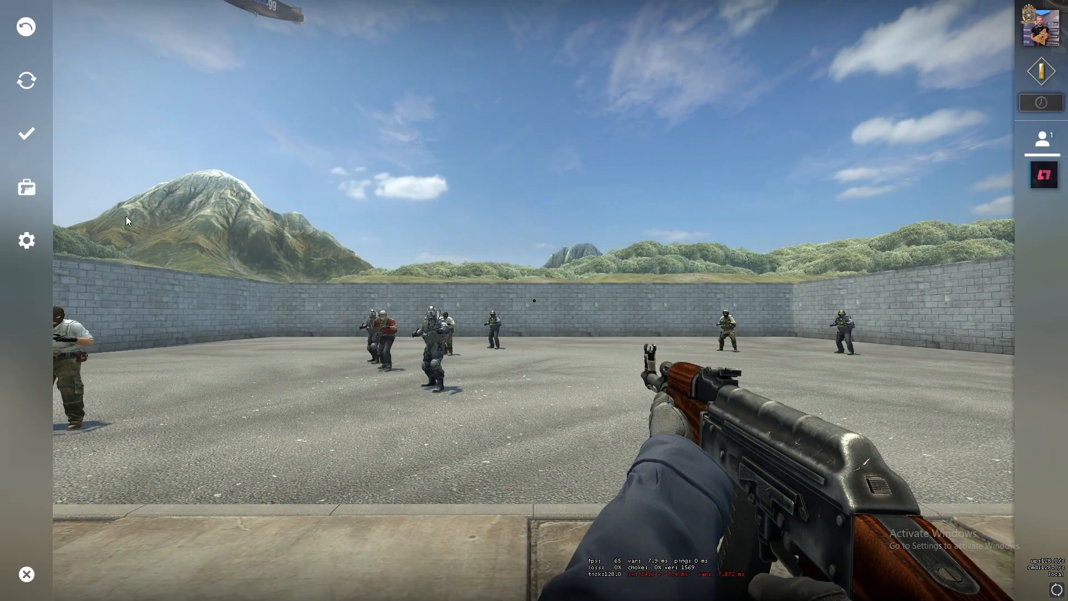
- Check the Toggle Console key in Keyboard/Mouse settings, then bring up the developer console in-game
{"action": "left_click", "coordinate": [25, 240]}
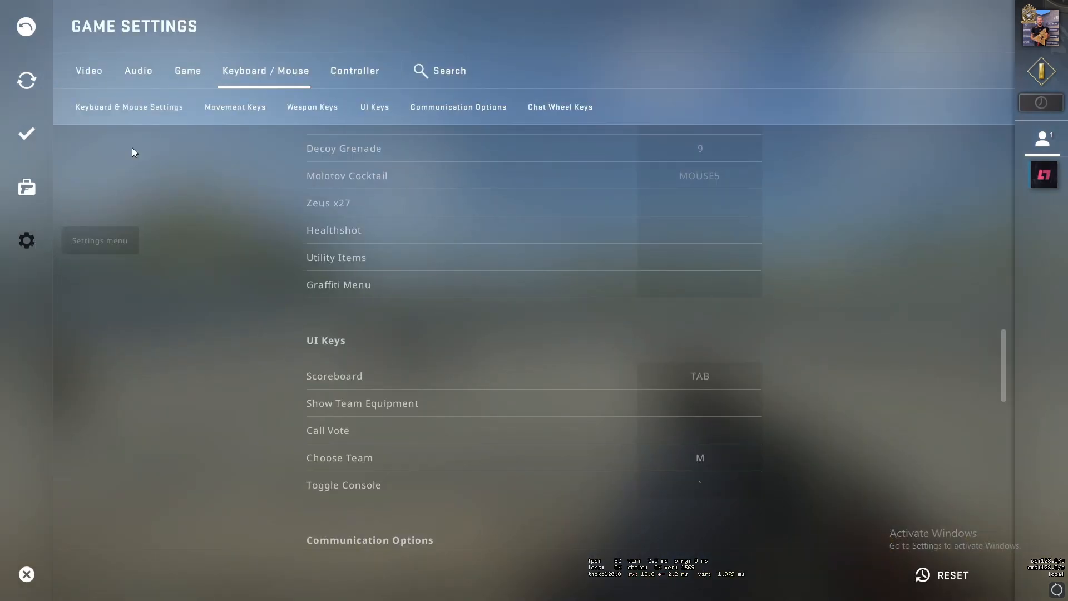
{"action": "left_click", "coordinate": [187, 70]}
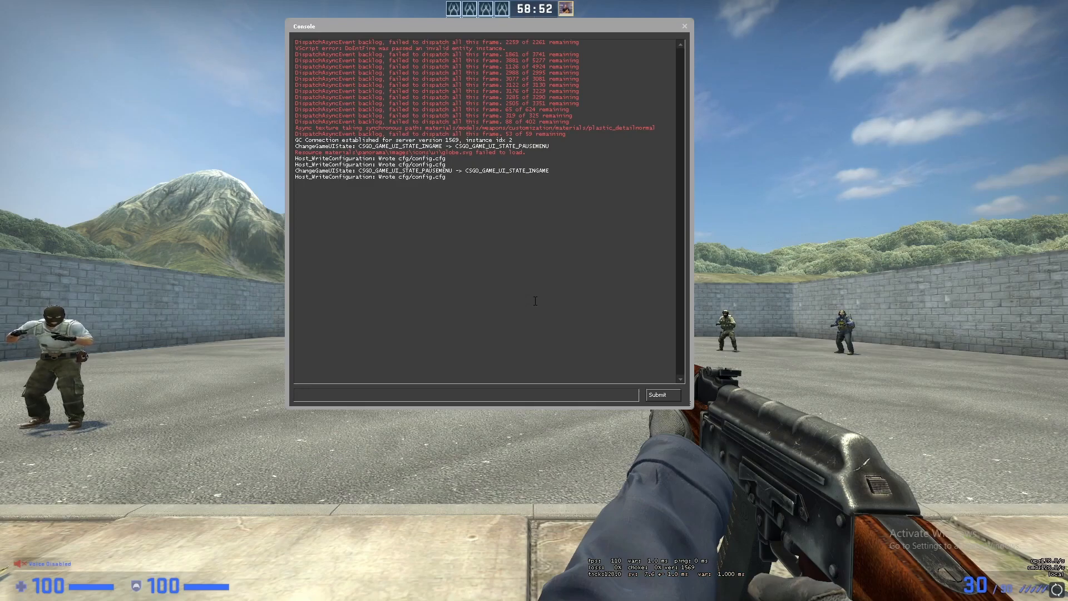
- Run cl_showfps 1 to show the FPS counter, then cl_showfps 0 to hide it again
{"action": "left_click", "coordinate": [466, 395]}
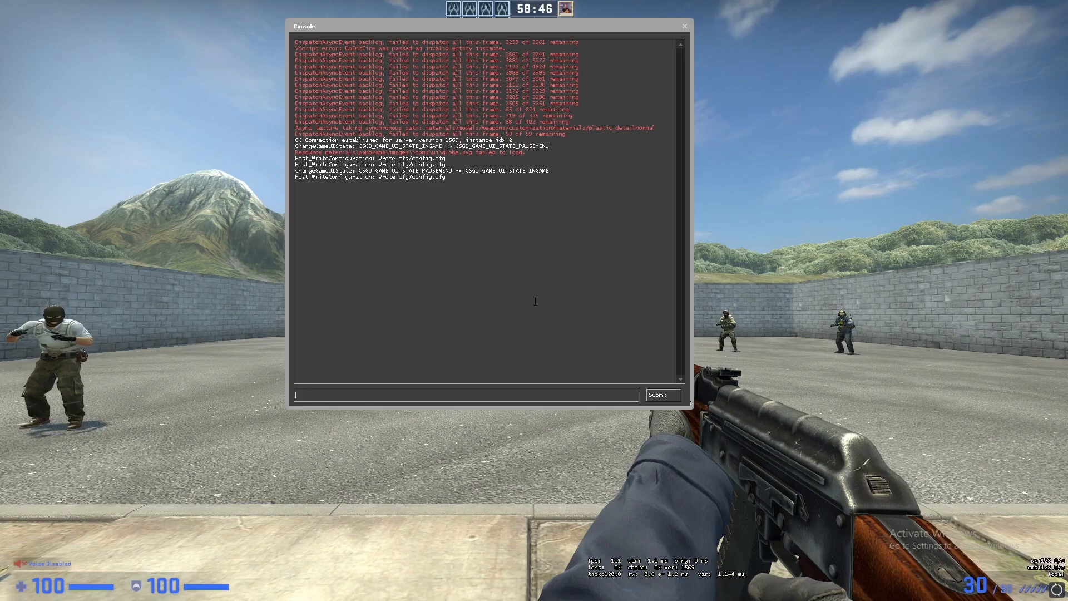
{"action": "type", "text": "c"}
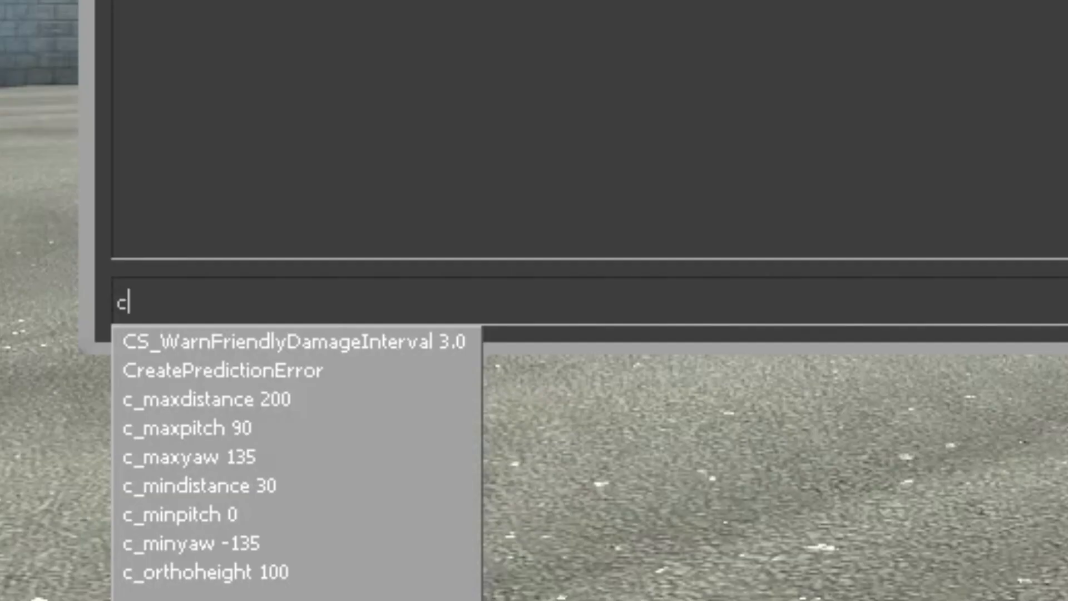
{"action": "type", "text": "l_sh"}
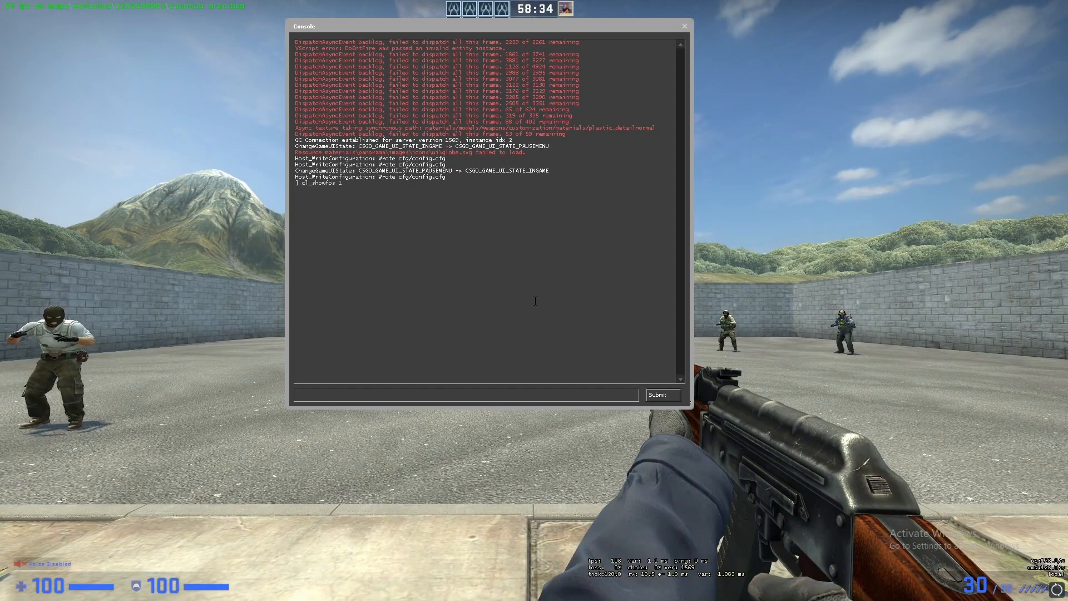
{"action": "type", "text": "cl_sho"}
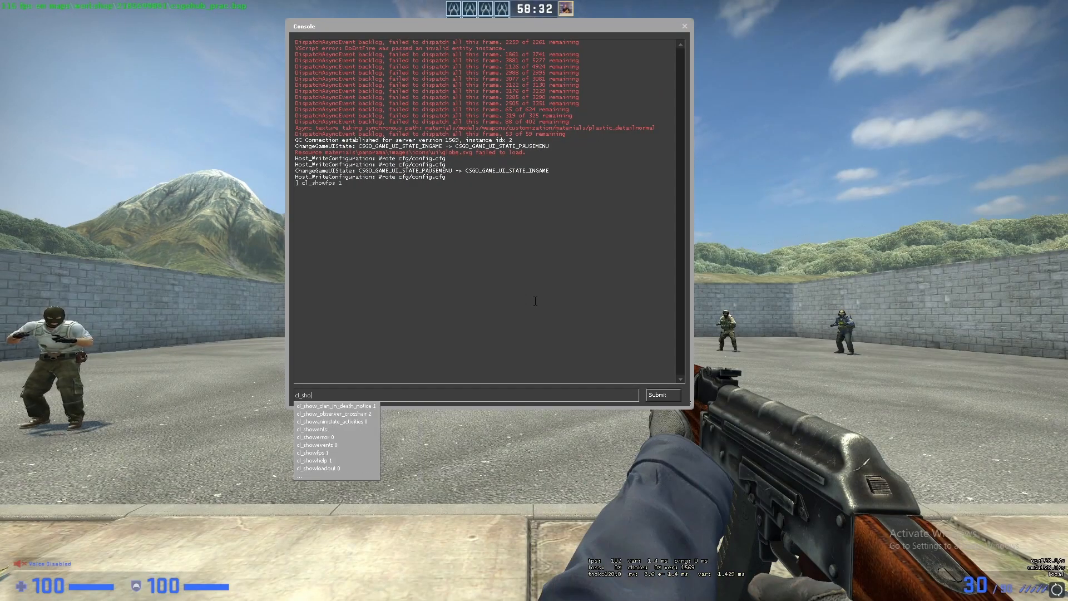
{"action": "key", "text": "enter"}
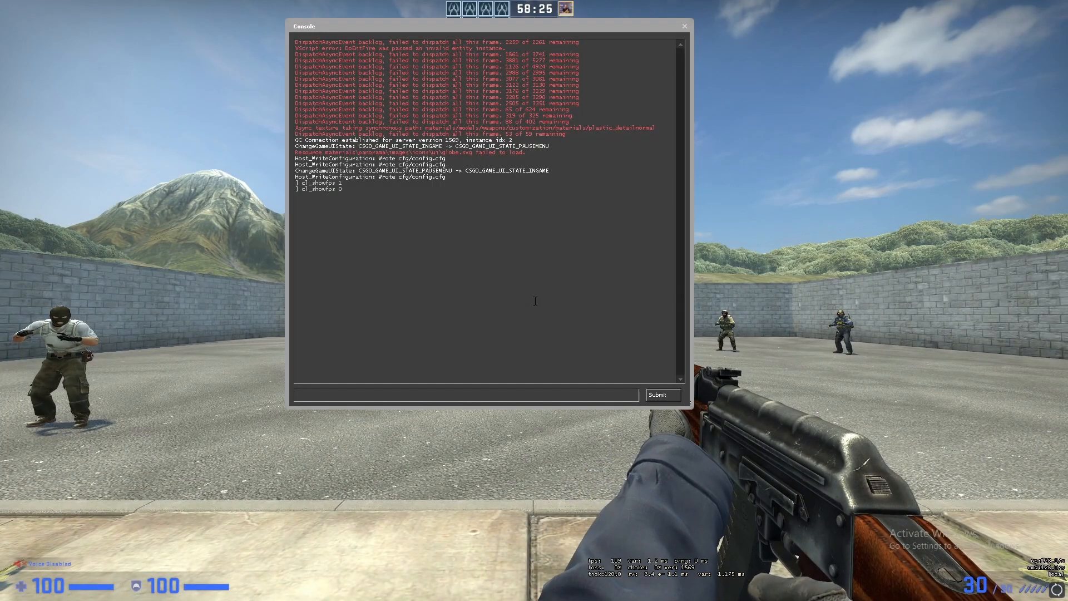
- Run net_graph 1 in the console to display the performance readout
{"action": "type", "text": "net_gra"}
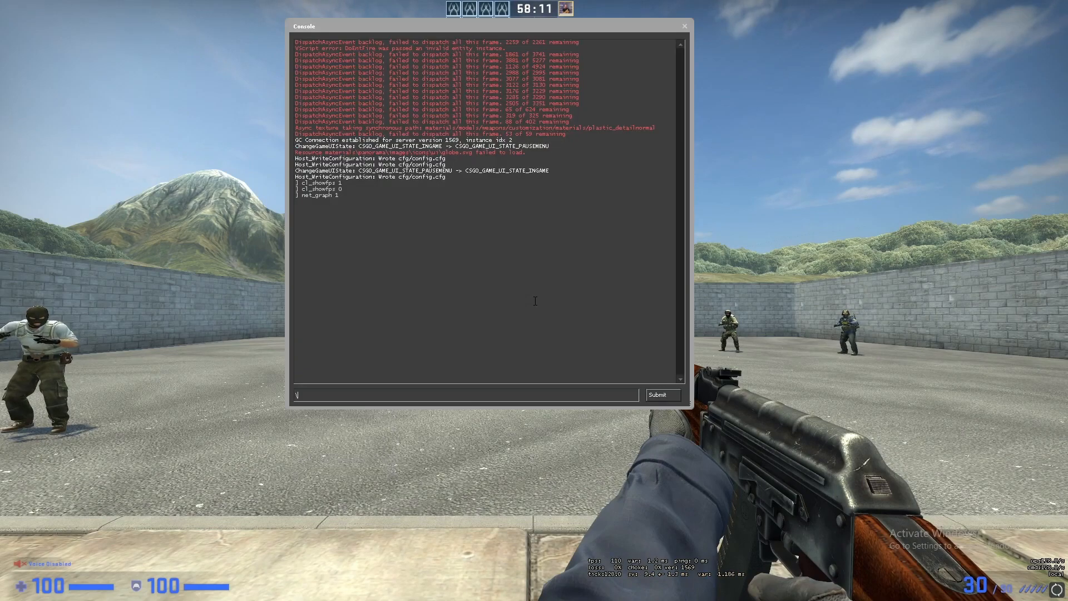
{"action": "type", "text": "net_h"}
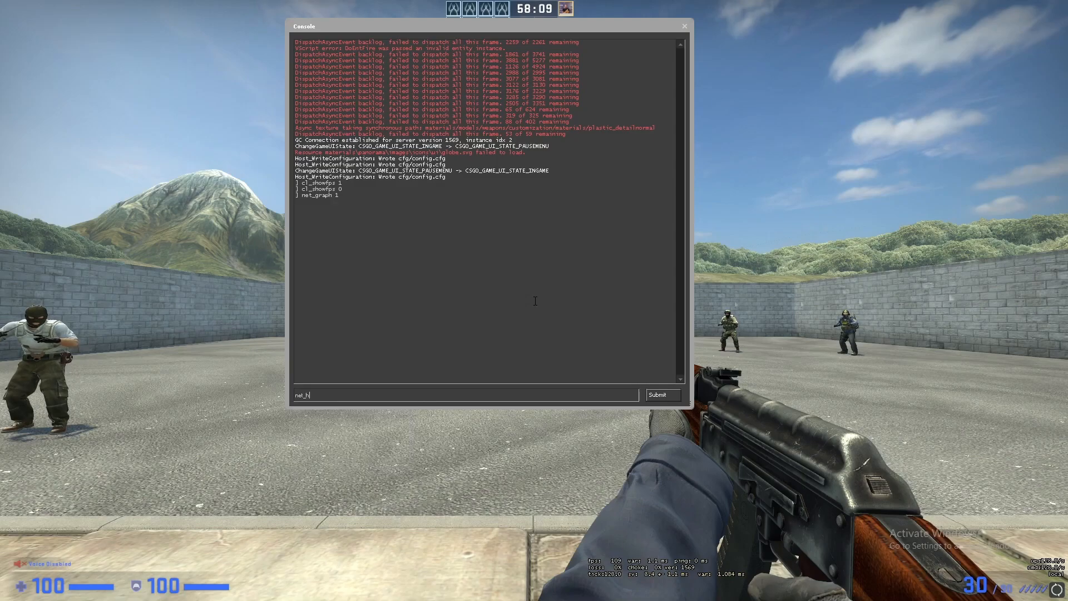